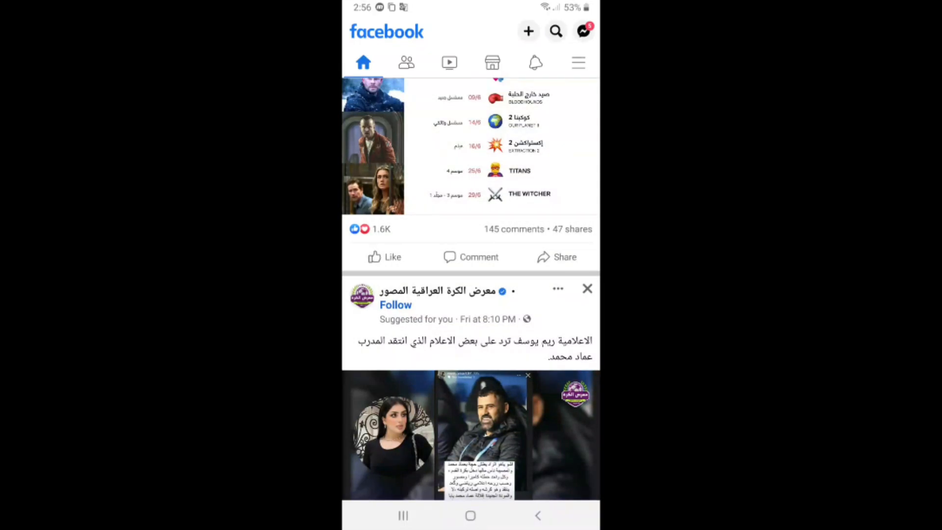
Step: Leave the news feed for the main menu and scroll to its Settings & privacy section
scroll("down", 3)
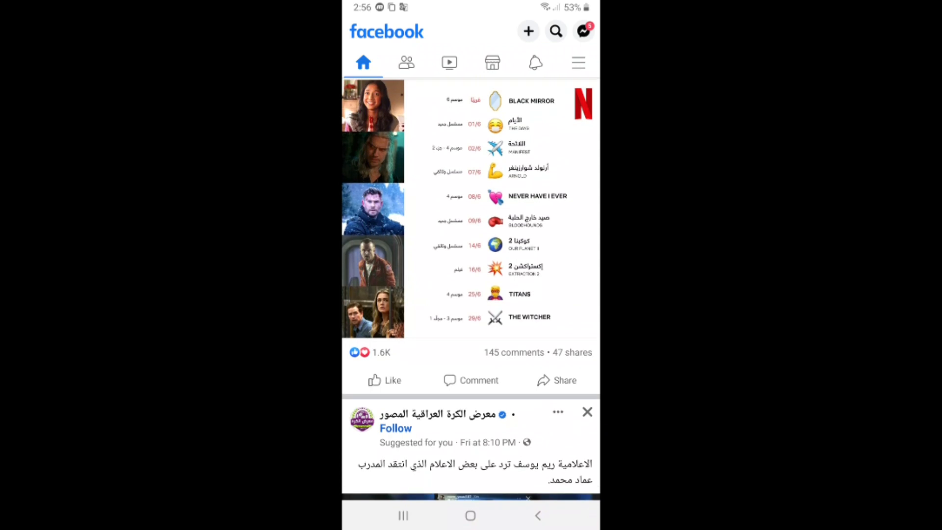
left_click(578, 63)
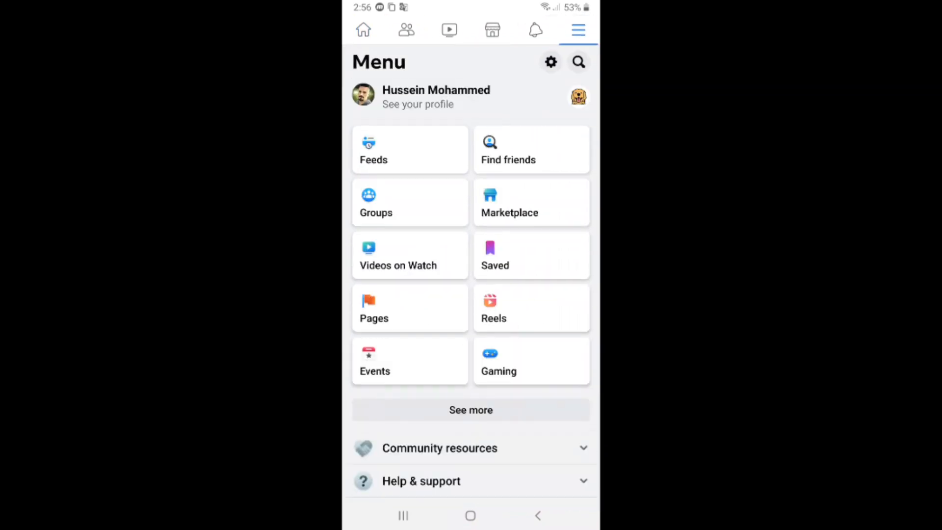
scroll("down", 3)
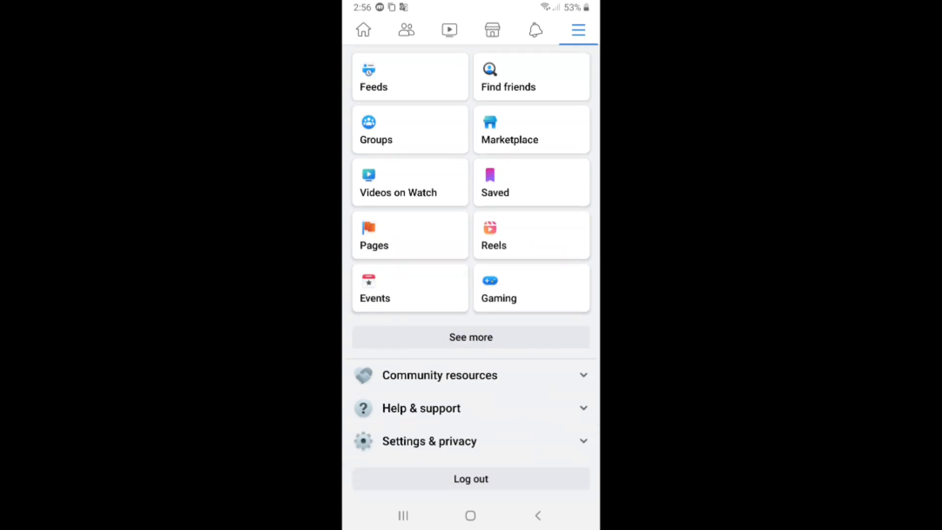
Step: Enter Settings & privacy and bring the Your activity section into view
left_click(430, 442)
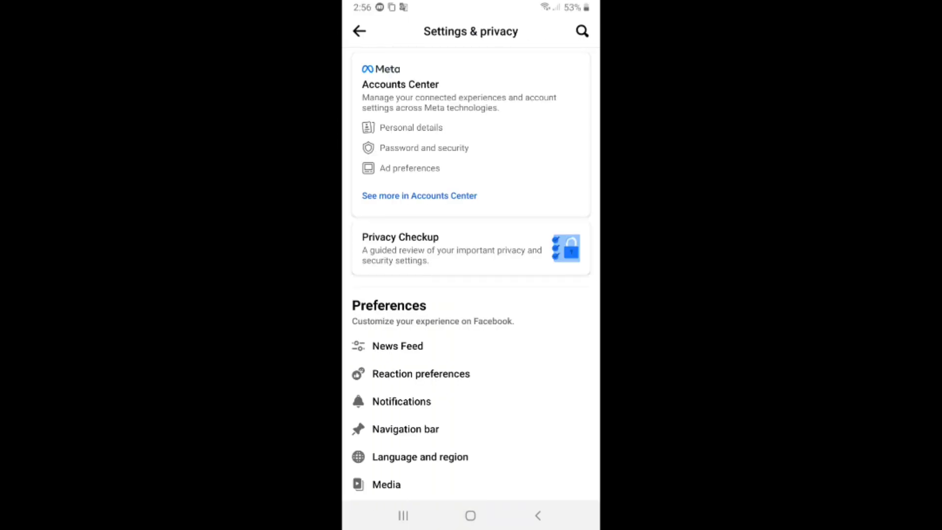
scroll("down", 3)
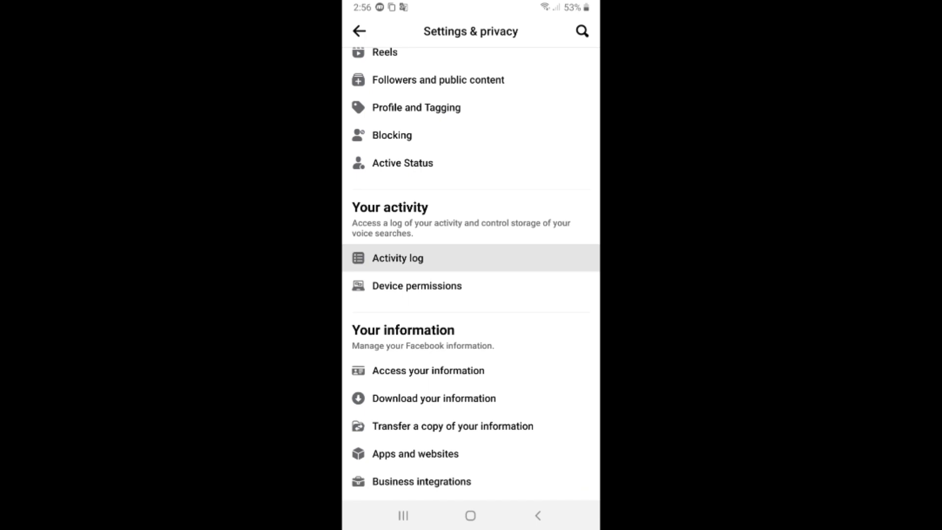
Step: Enter the Activity log and reveal the Videos watched category chip
left_click(396, 258)
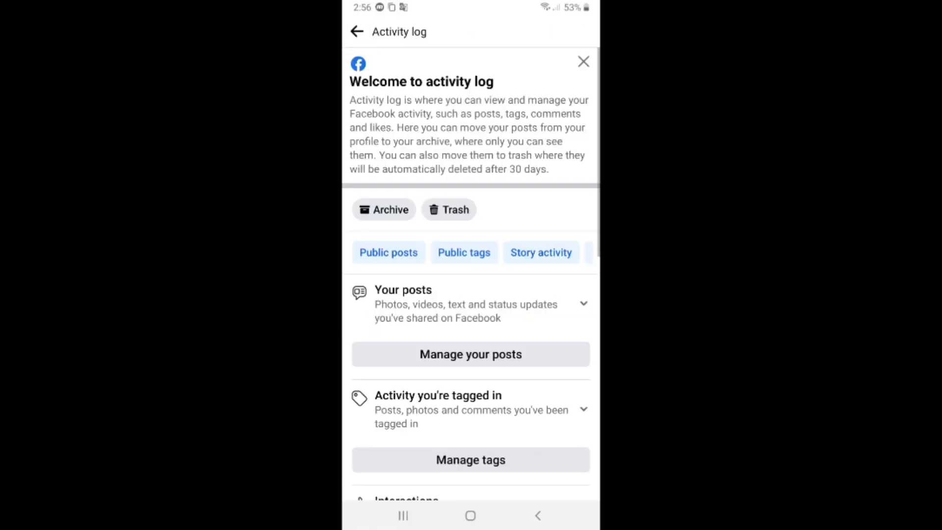
scroll("right", 3)
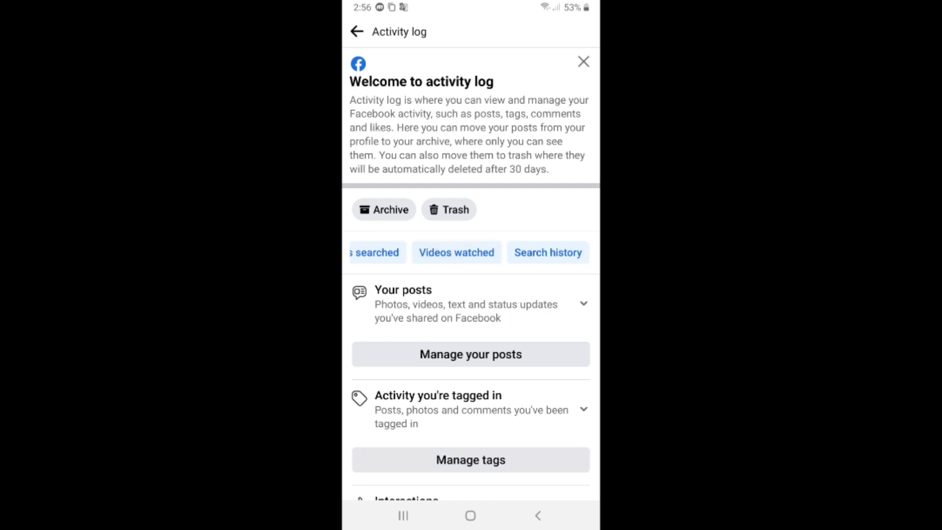
Step: View the history filtered to videos watched, then return to the Activity log
left_click(456, 252)
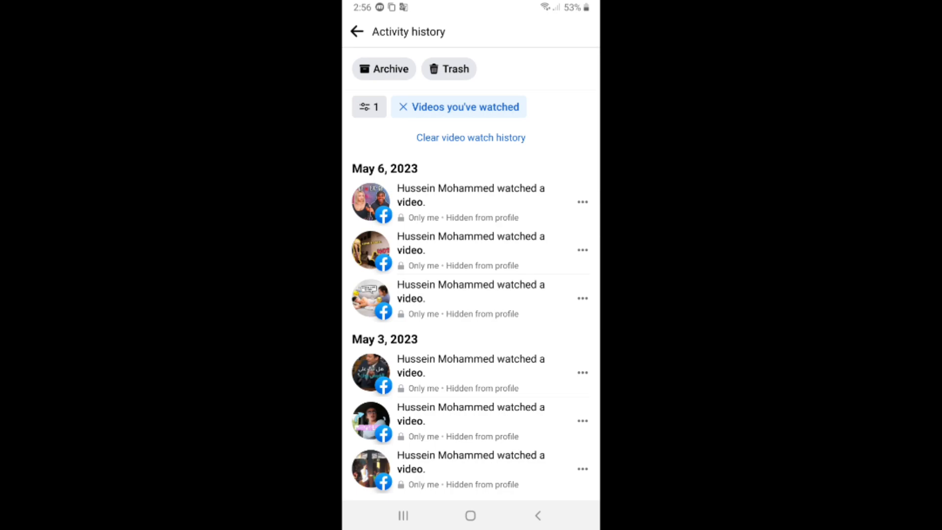
scroll("down", 3)
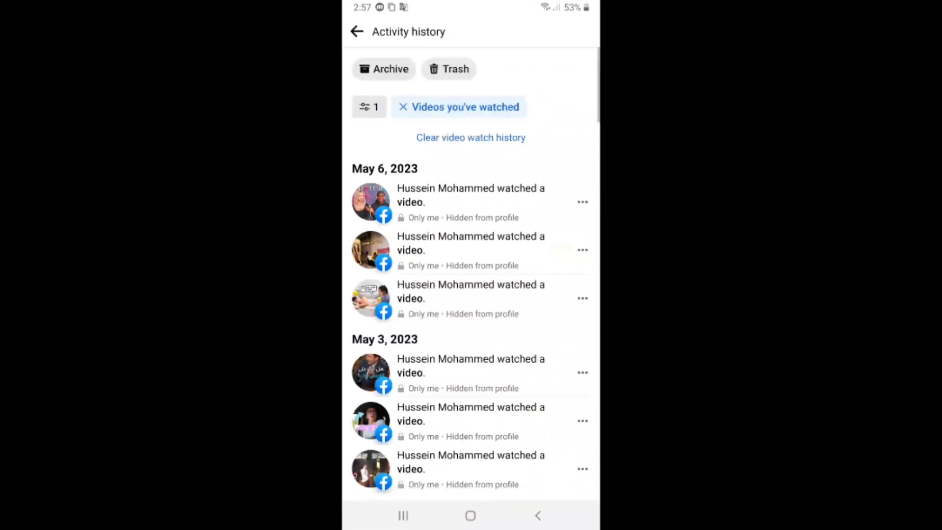
left_click(357, 31)
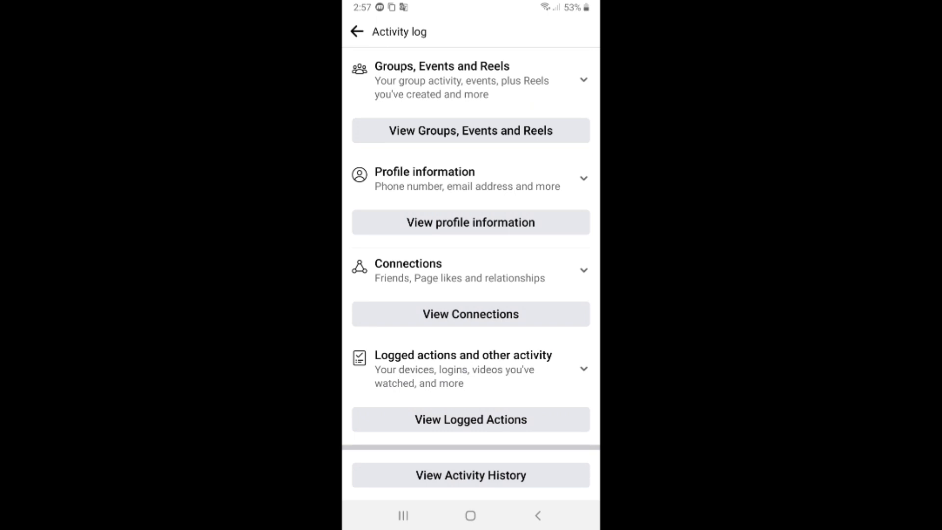
Step: Launch View Activity History from the bottom of the Activity log
left_click(469, 475)
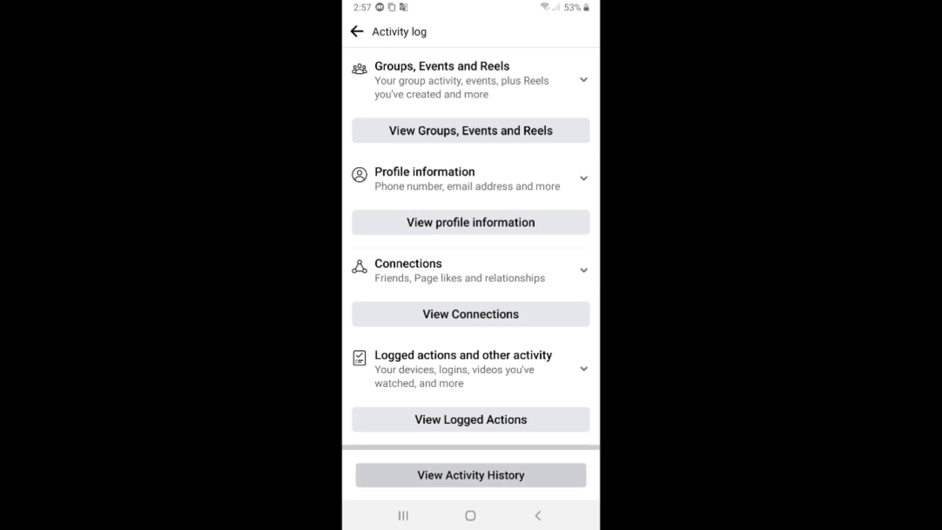
left_click(470, 475)
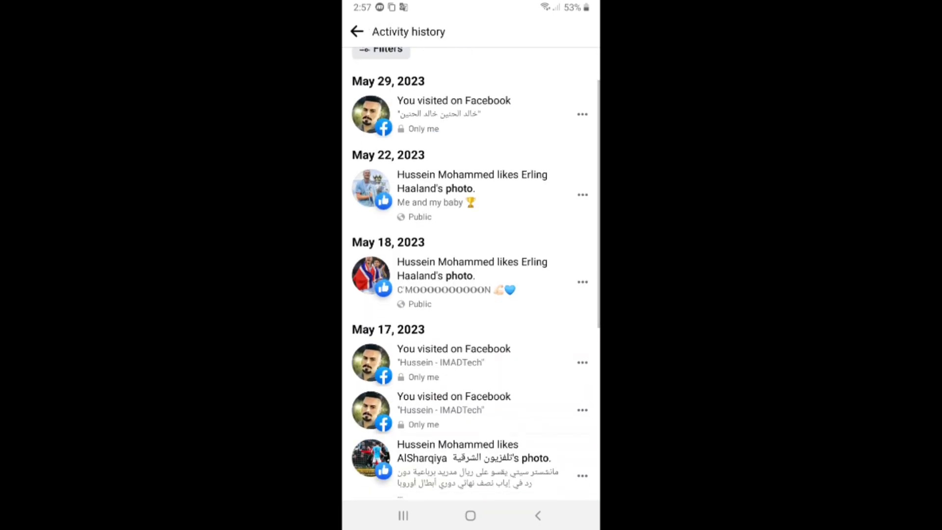
Step: Browse past visits, likes and searches back through May to mid-April 2023
scroll("down", 3)
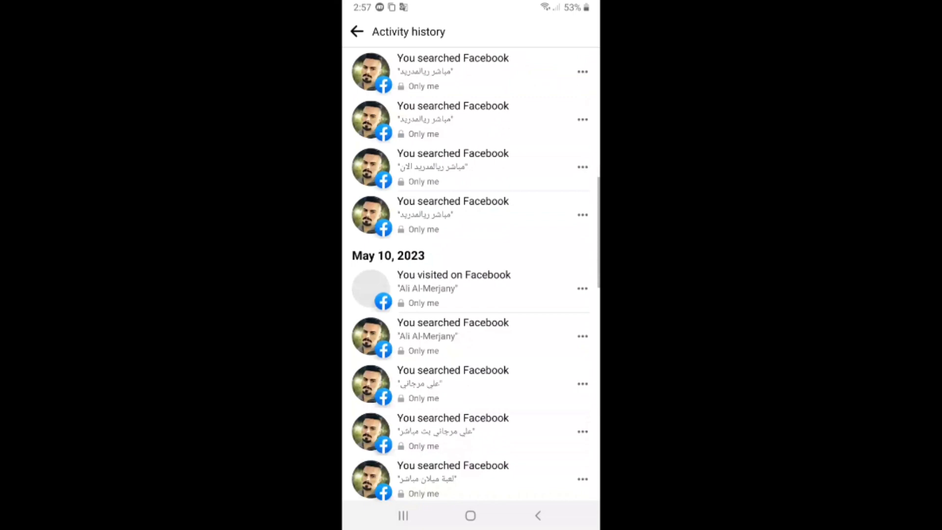
scroll("down", 3)
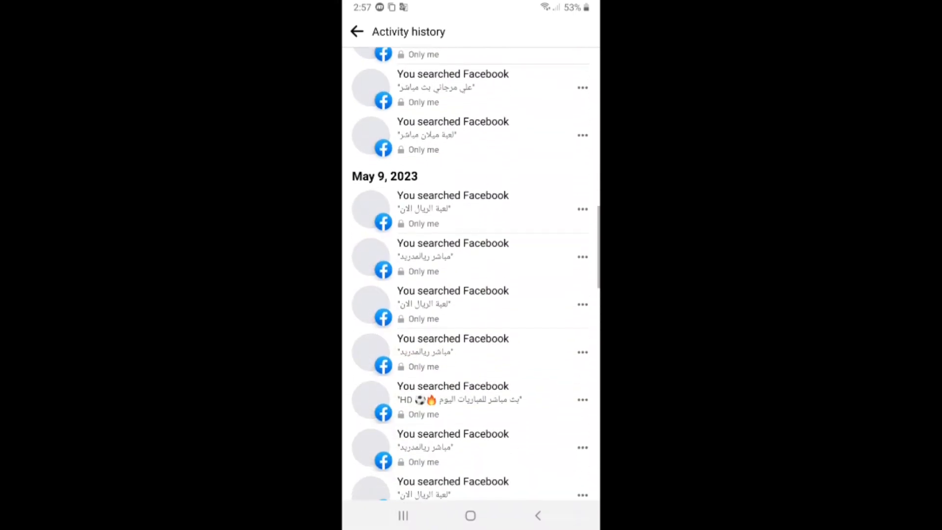
scroll("down", 3)
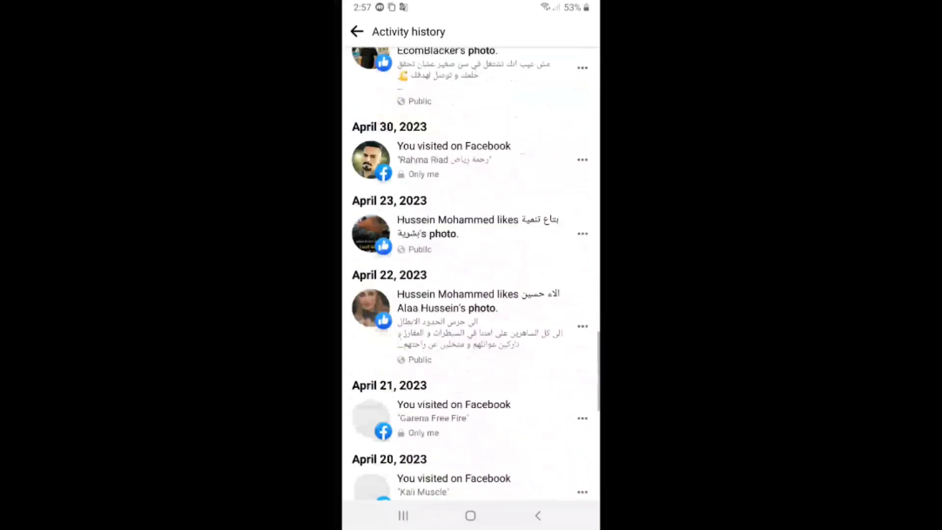
scroll("down", 3)
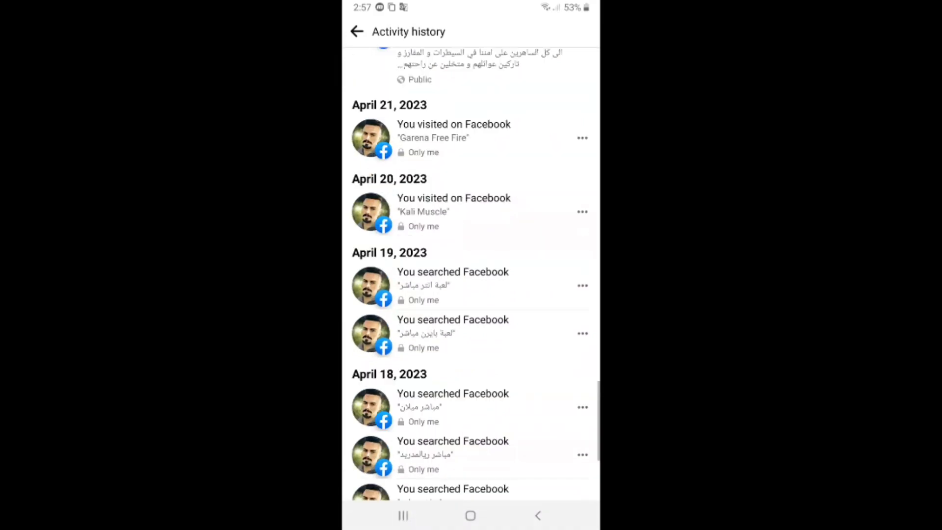